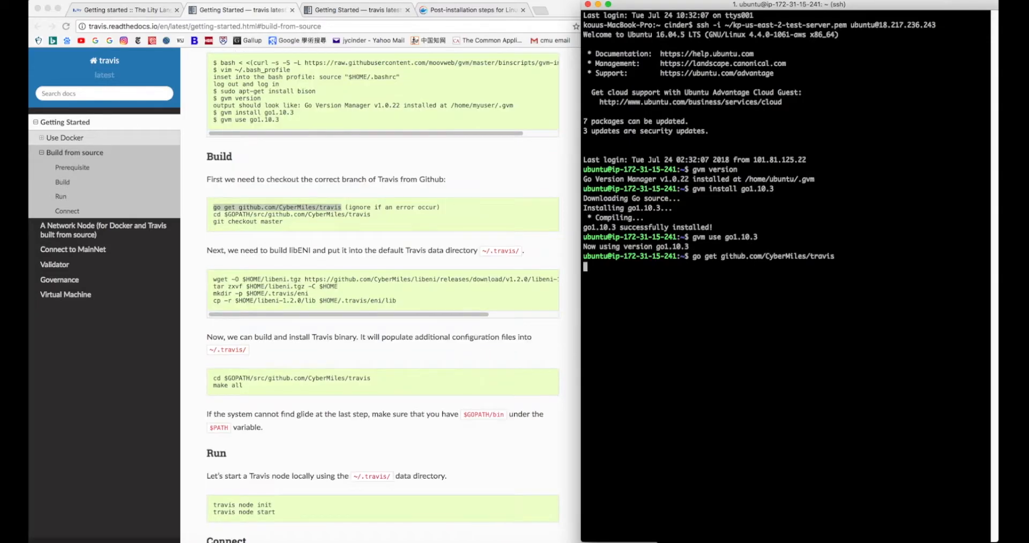
type("cd $GOPATH/src/github.com/CyberMiles/travis")
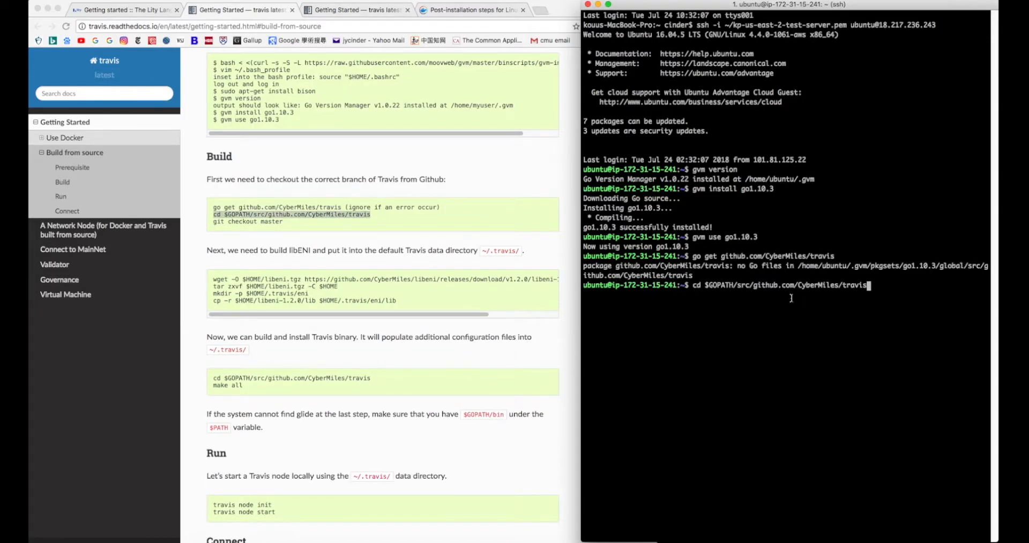
type("git checkout master")
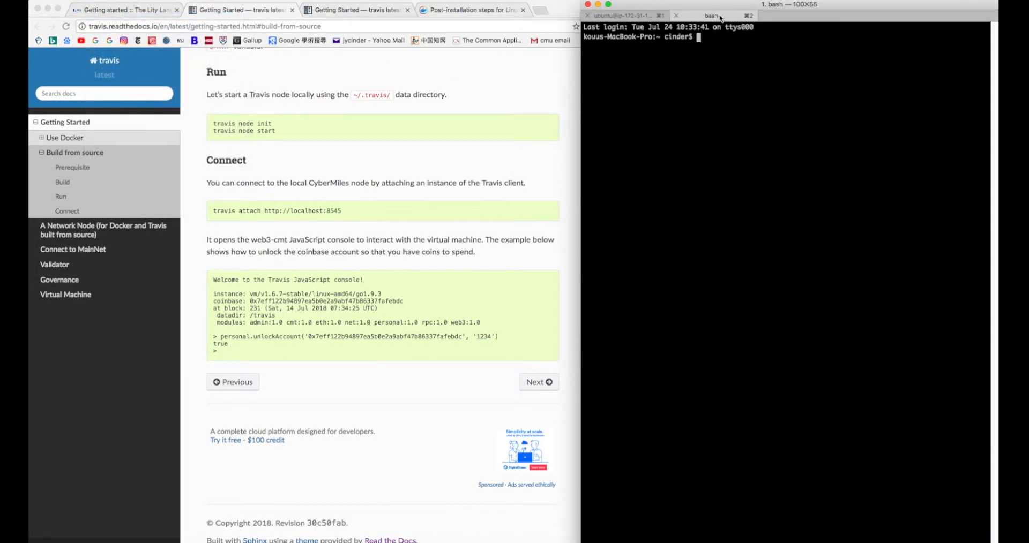
type("ssh -i ~/kp-us-east-2-test-server.pem ubuntu@18.217.236.243")
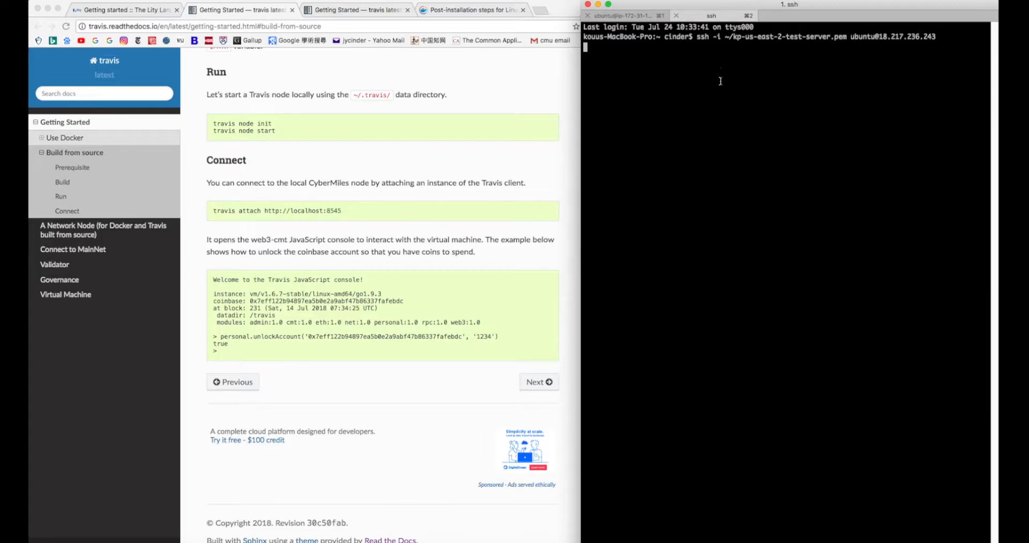